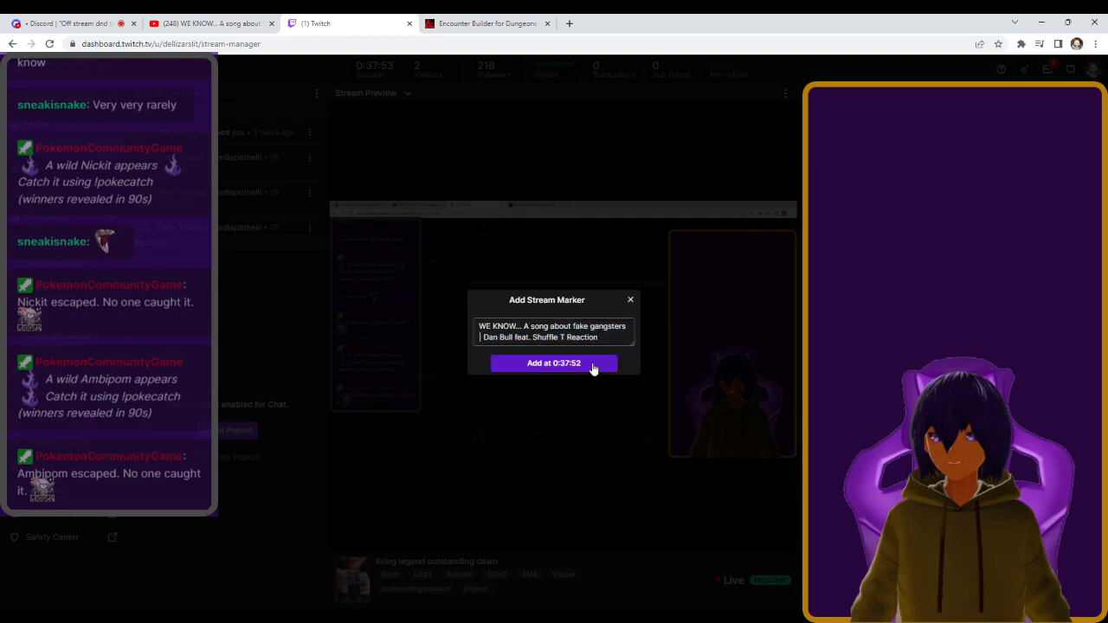
Step: Add the stream marker at 0:37:52 with the WE KNOW reaction title
left_click(208, 24)
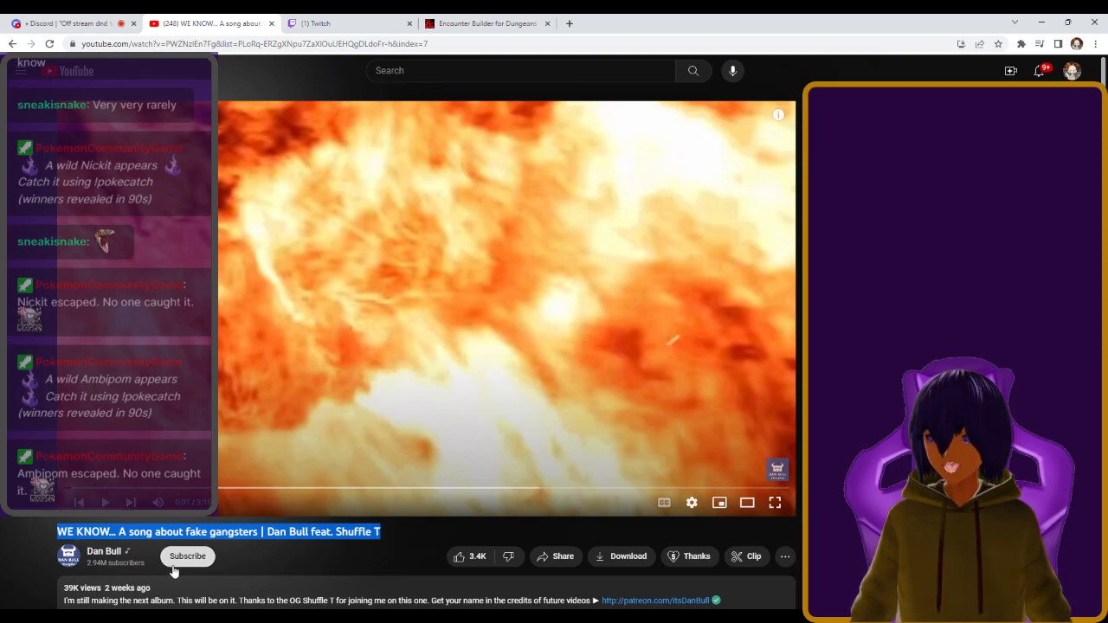
left_click(186, 556)
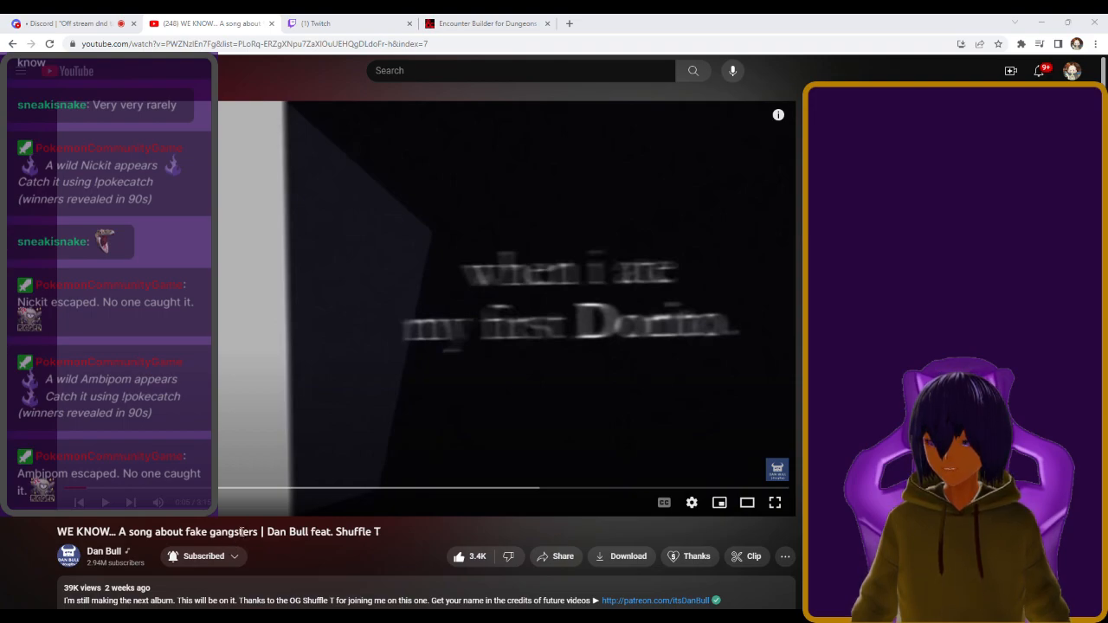
mouse_move(628, 383)
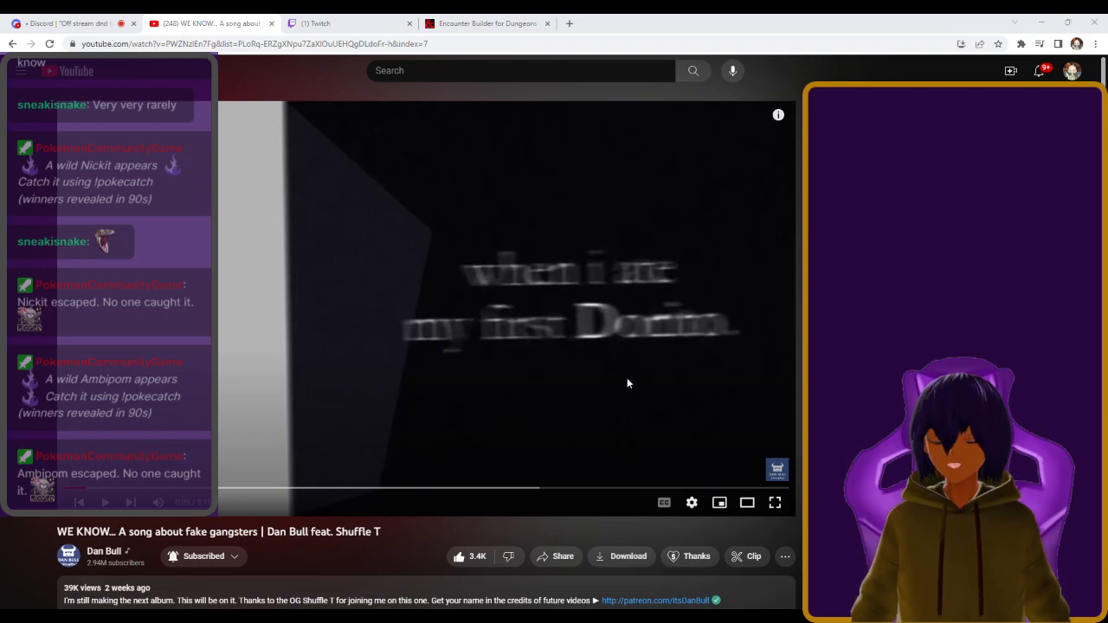
mouse_move(677, 337)
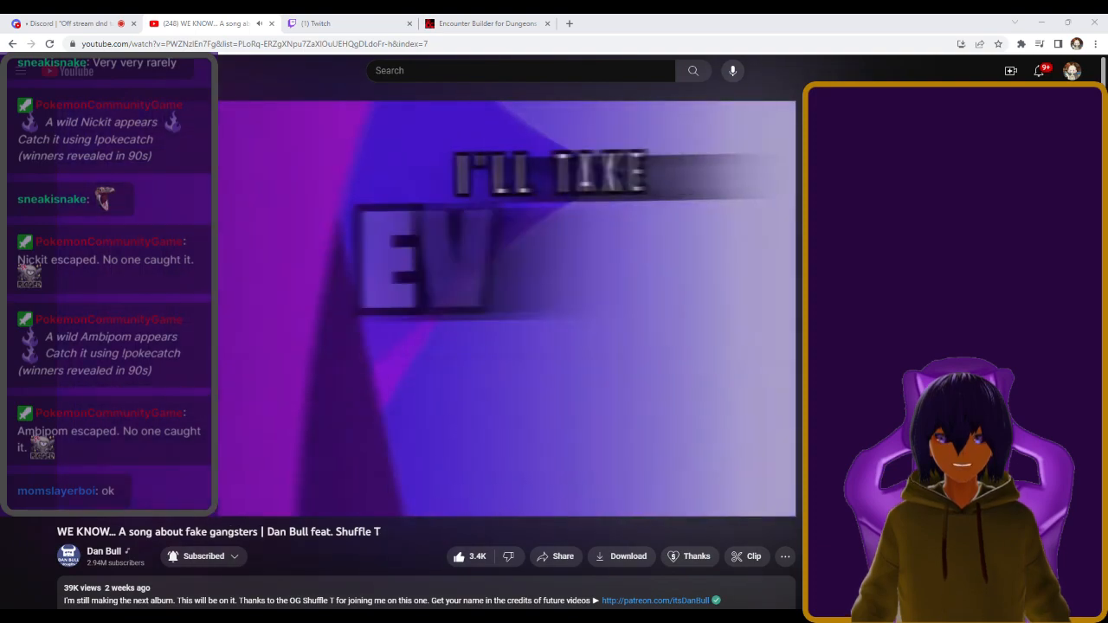
mouse_move(506, 346)
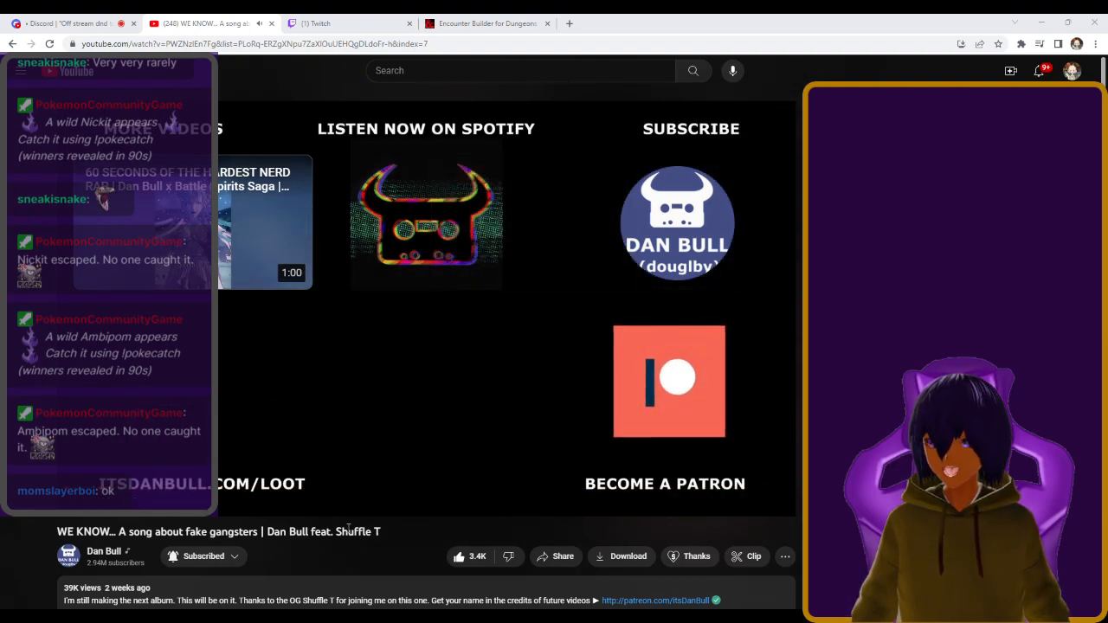
Step: Let the end screen play out, then return to the Twitch Stream Manager
scroll("down", 3)
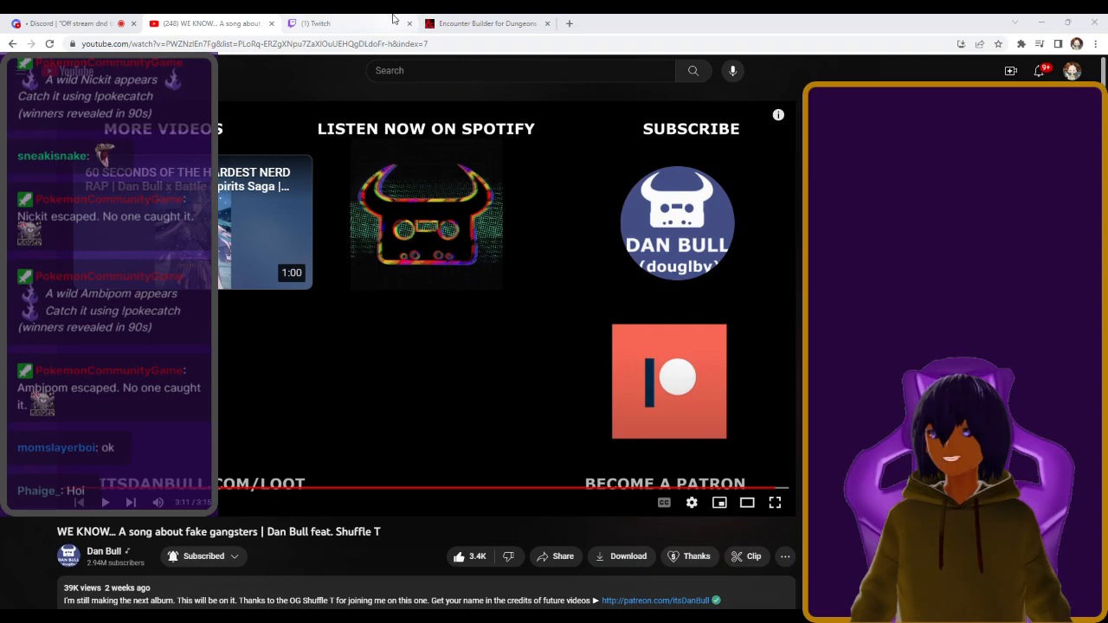
left_click(318, 24)
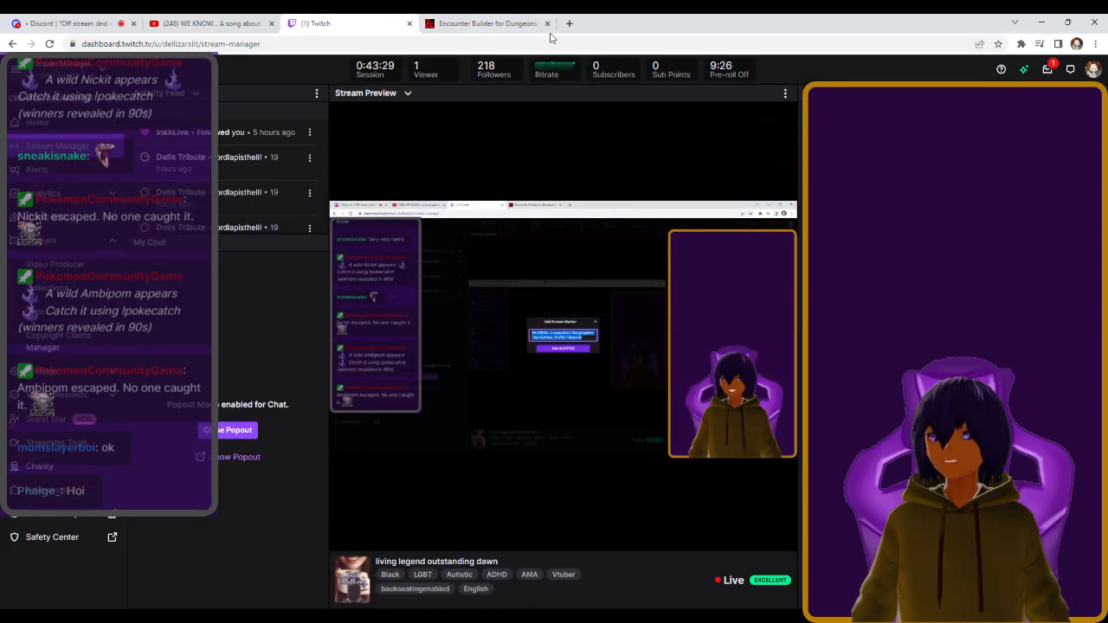